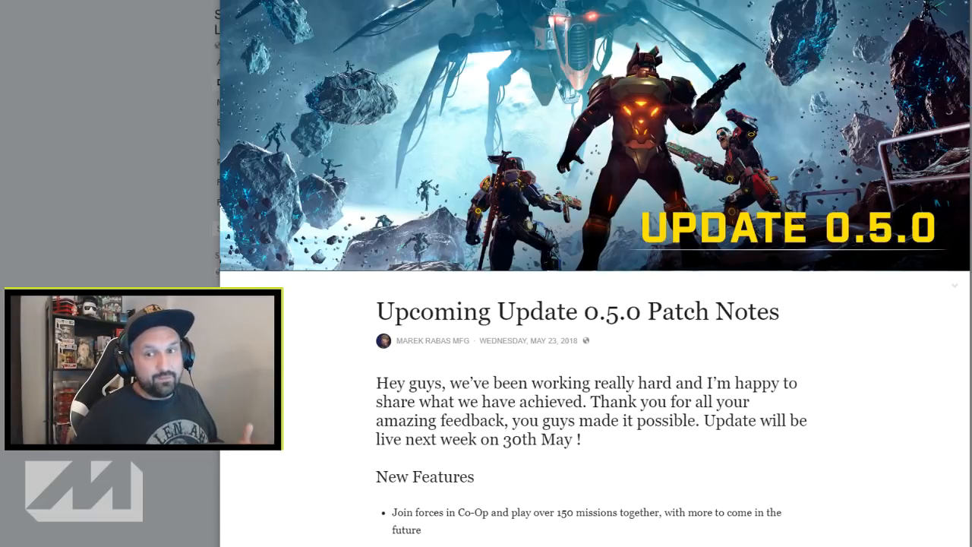
pyautogui.scroll(-3)
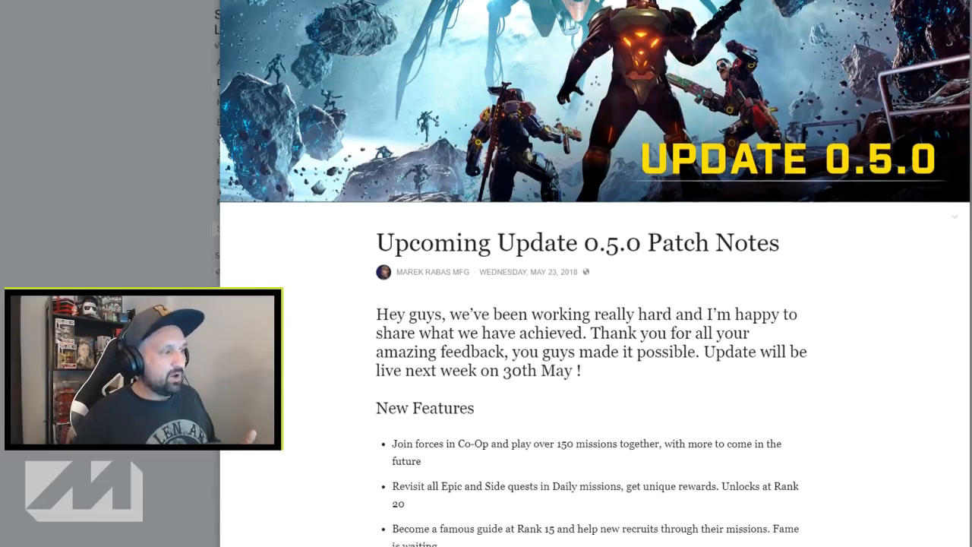
pyautogui.scroll(-3)
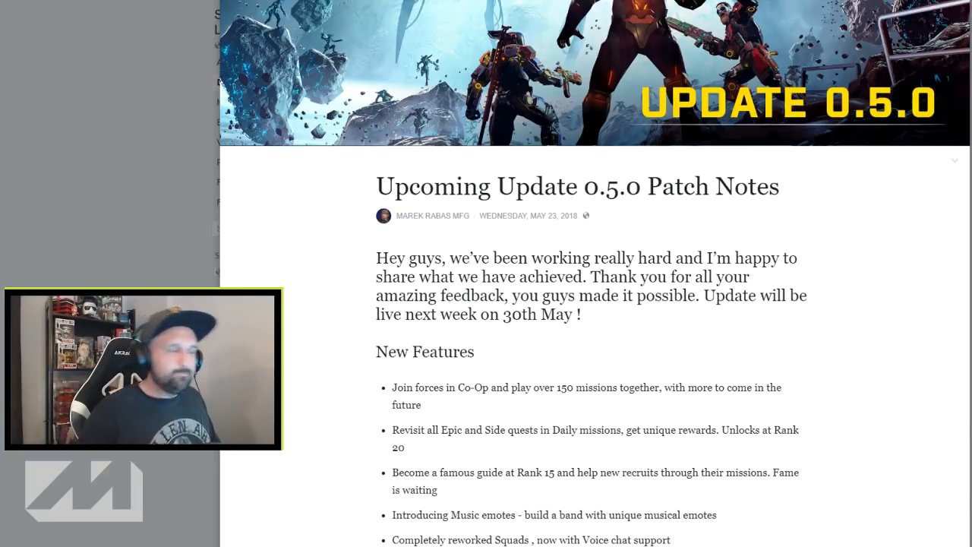
pyautogui.scroll(-3)
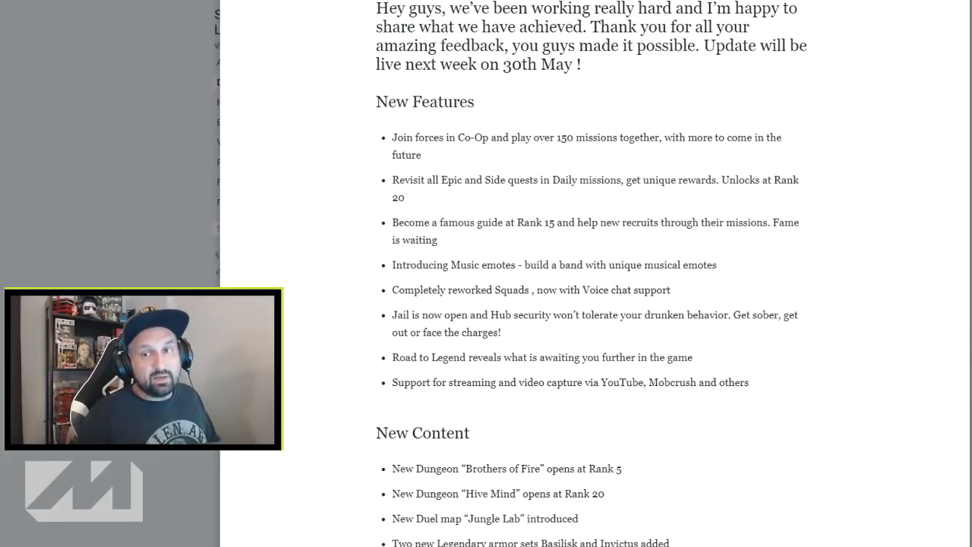
pyautogui.scroll(-3)
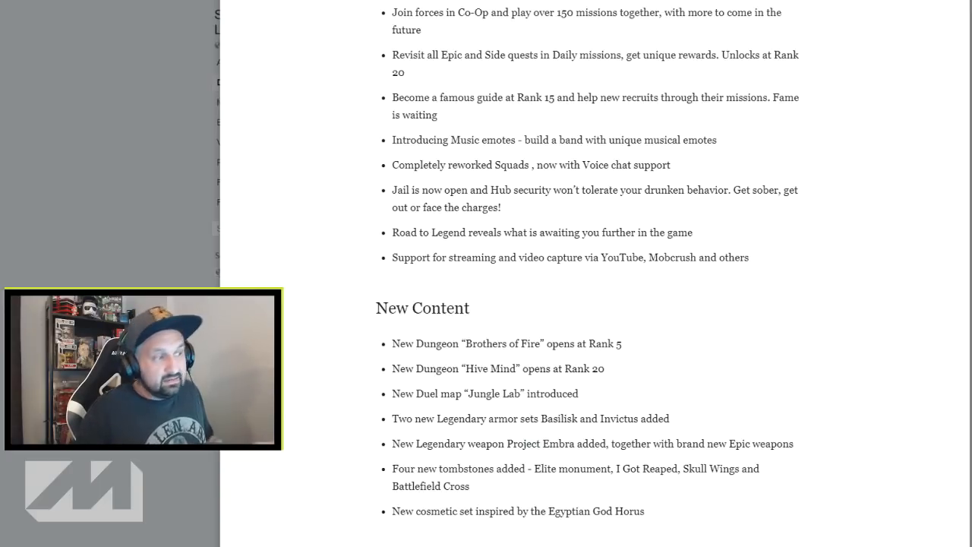
pyautogui.scroll(-3)
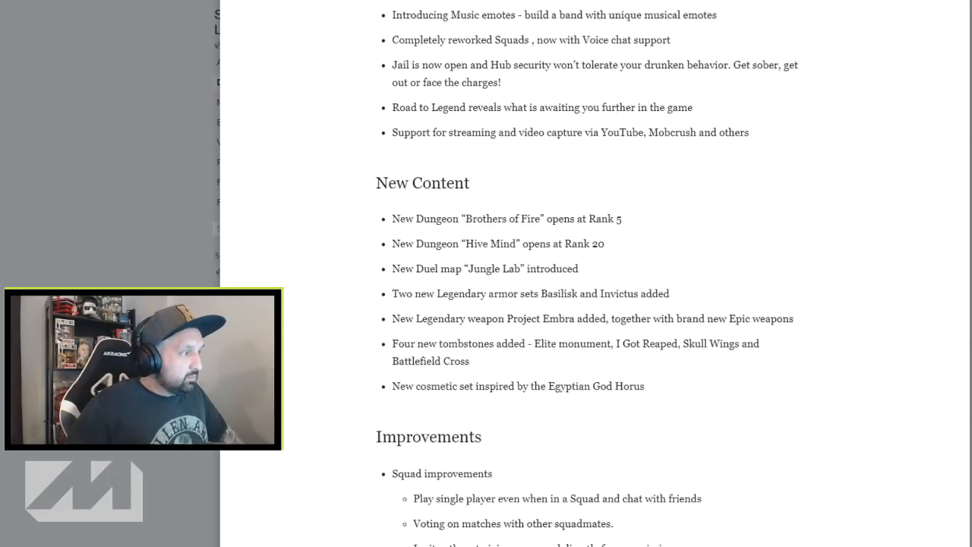
pyautogui.scroll(-3)
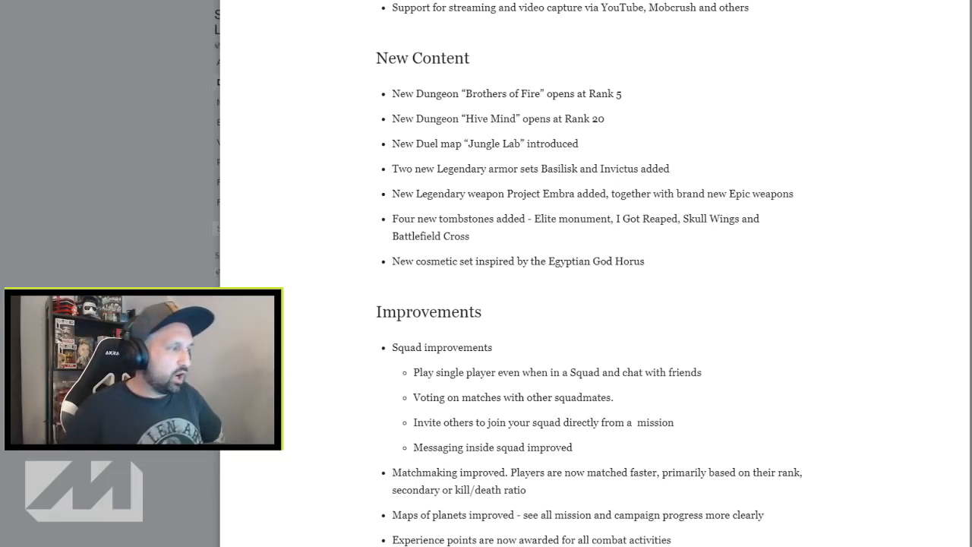
pyautogui.scroll(-3)
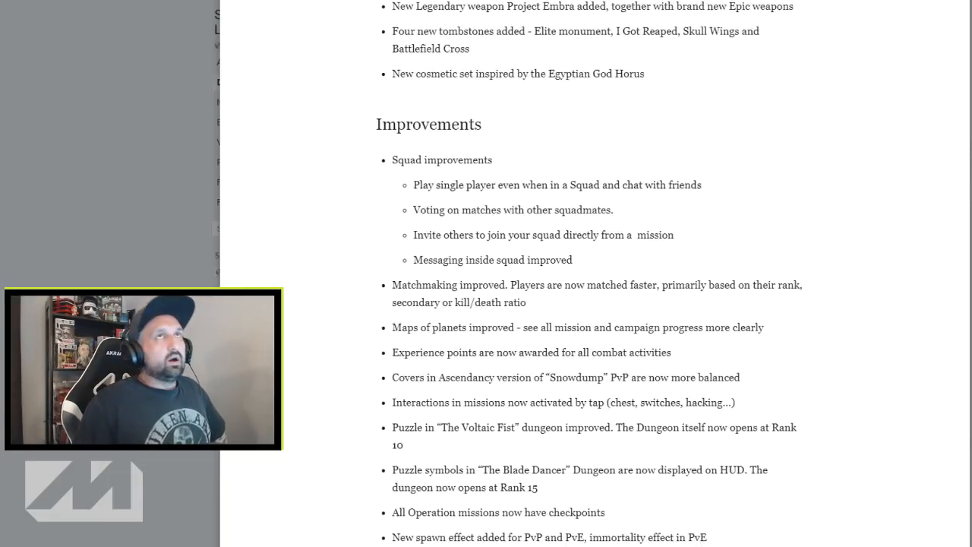
pyautogui.scroll(-3)
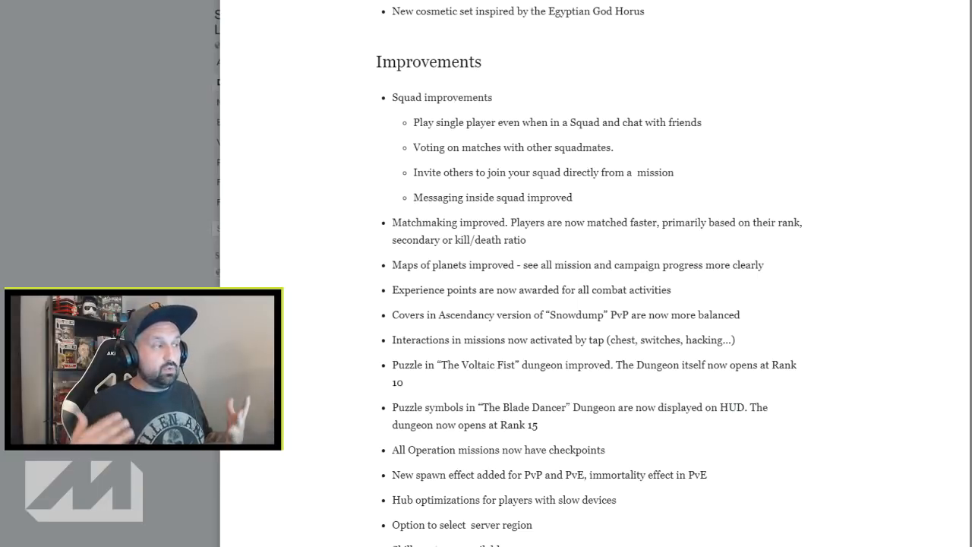
pyautogui.scroll(-3)
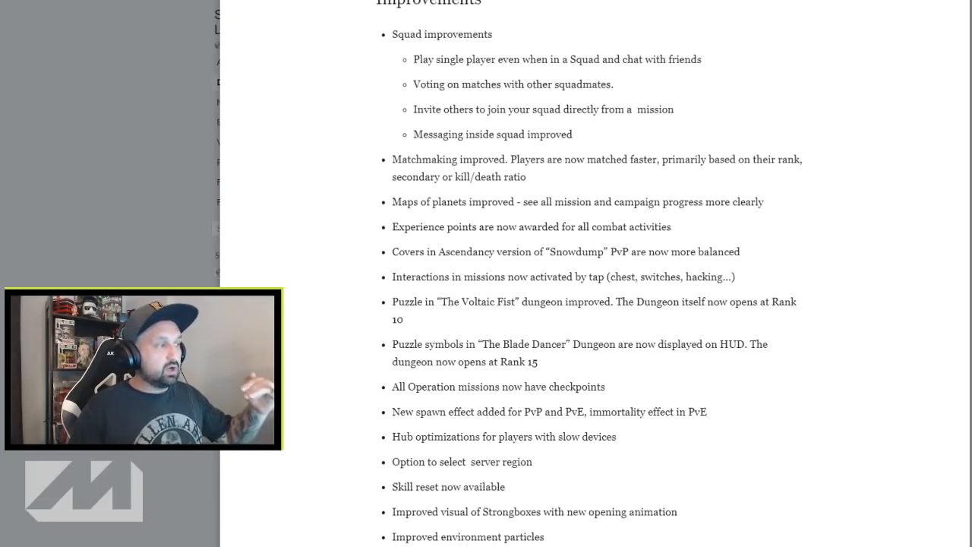
pyautogui.scroll(-3)
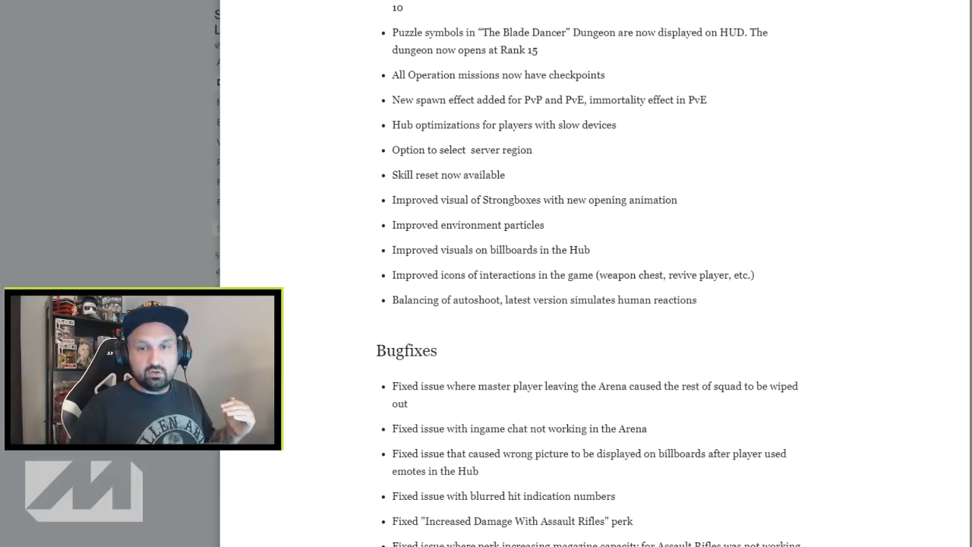
pyautogui.scroll(-3)
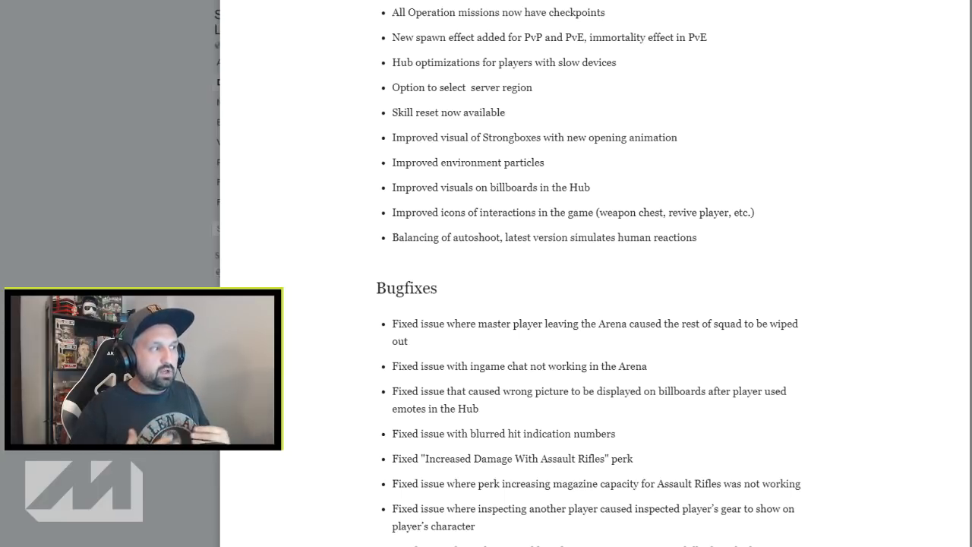
pyautogui.scroll(3)
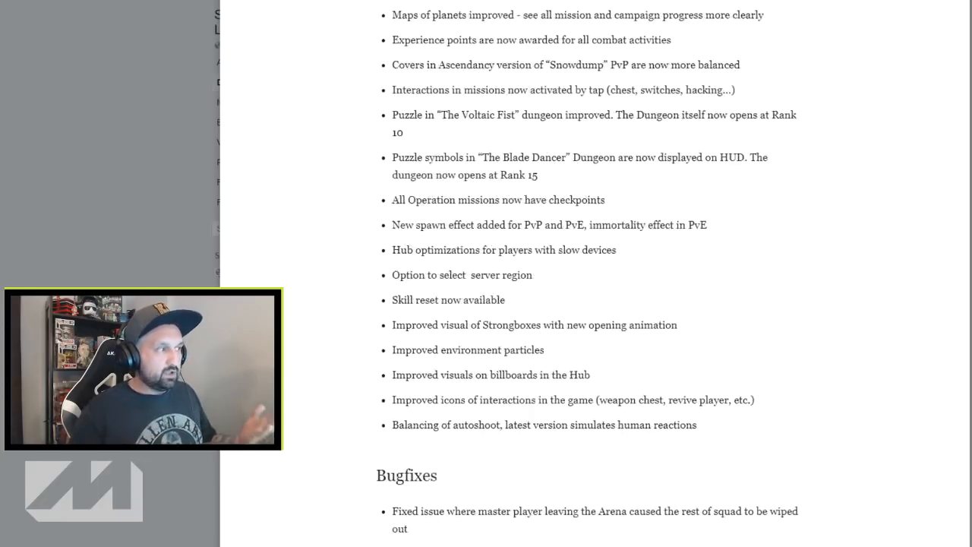
pyautogui.scroll(3)
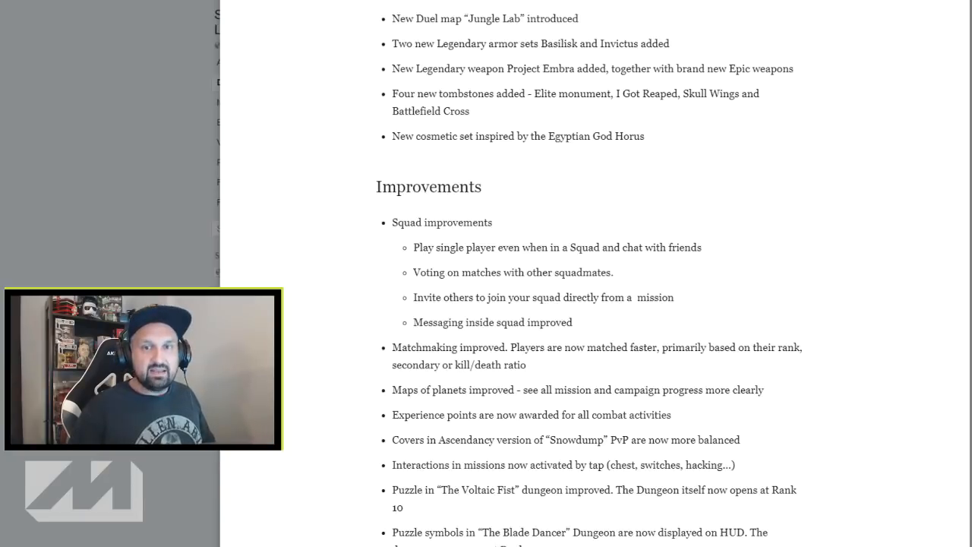
pyautogui.scroll(-3)
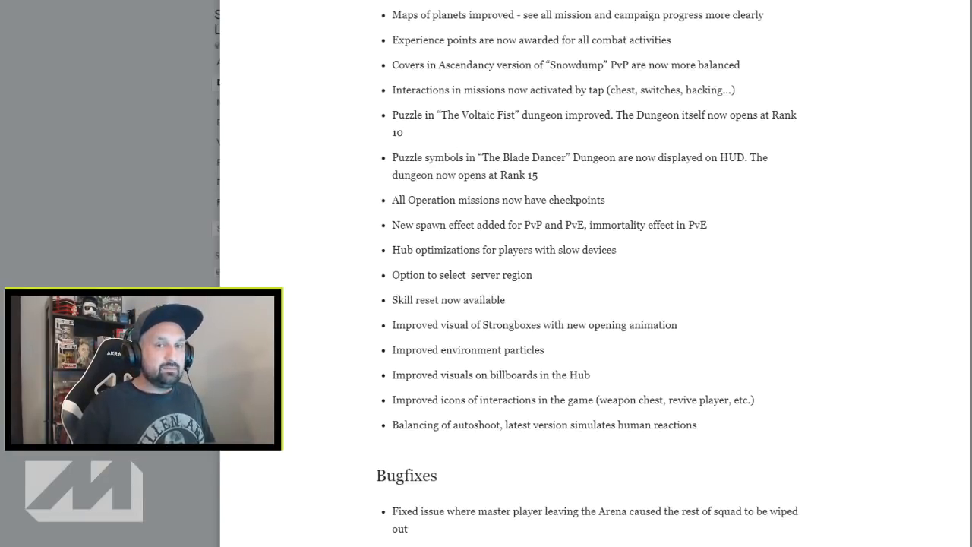
pyautogui.scroll(-3)
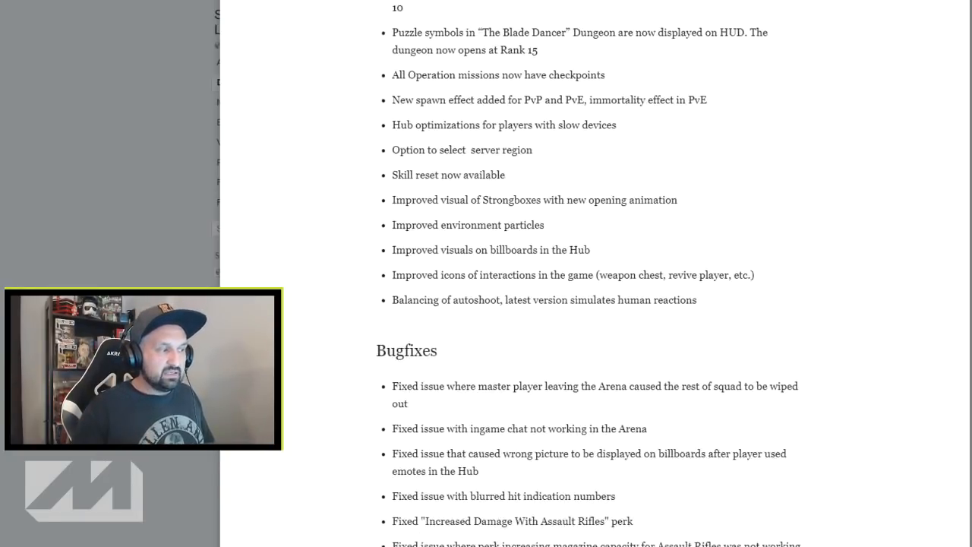
pyautogui.scroll(-3)
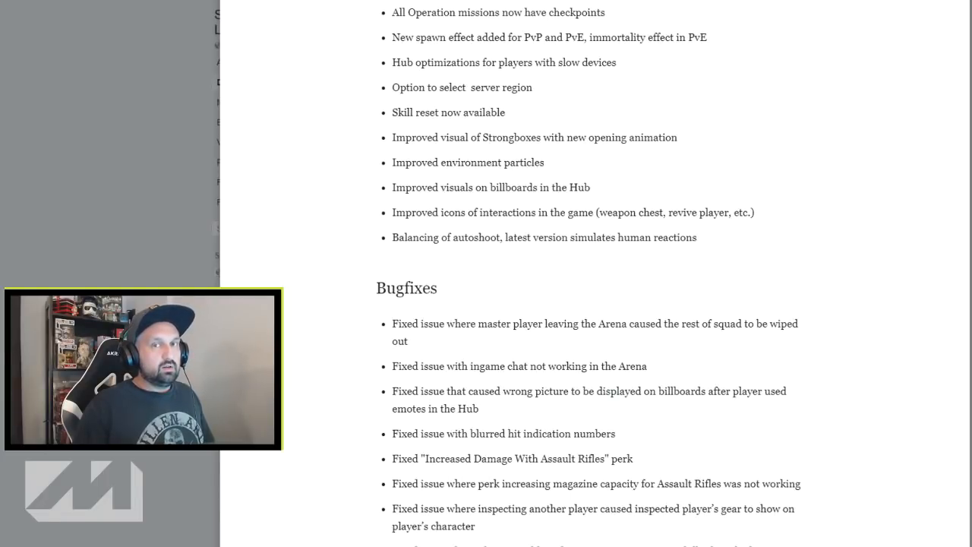